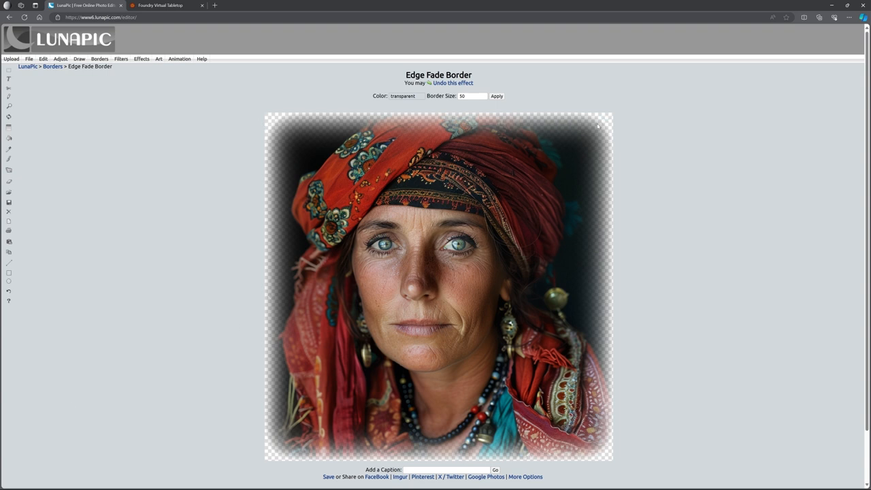
pyautogui.moveTo(275, 411)
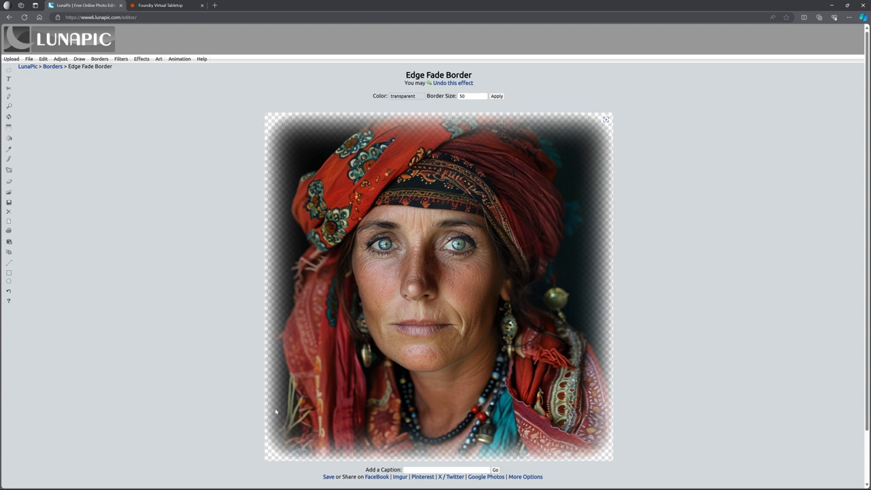
pyautogui.moveTo(270, 400)
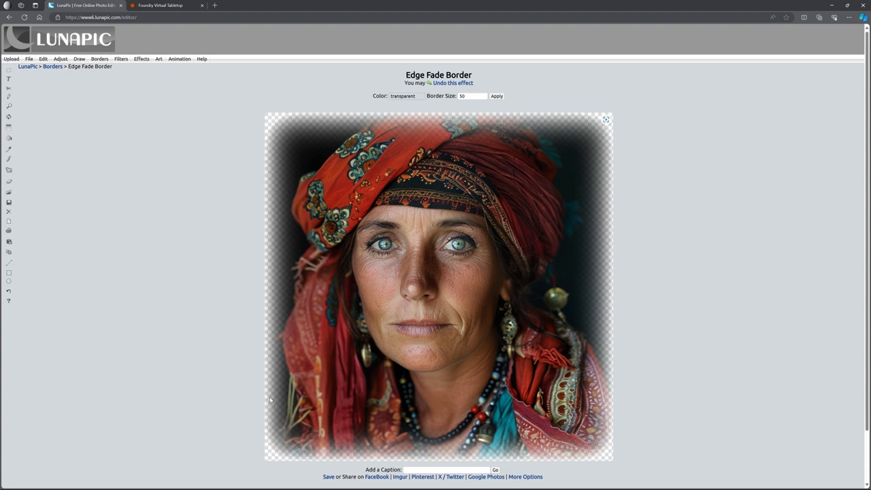
pyautogui.moveTo(236, 257)
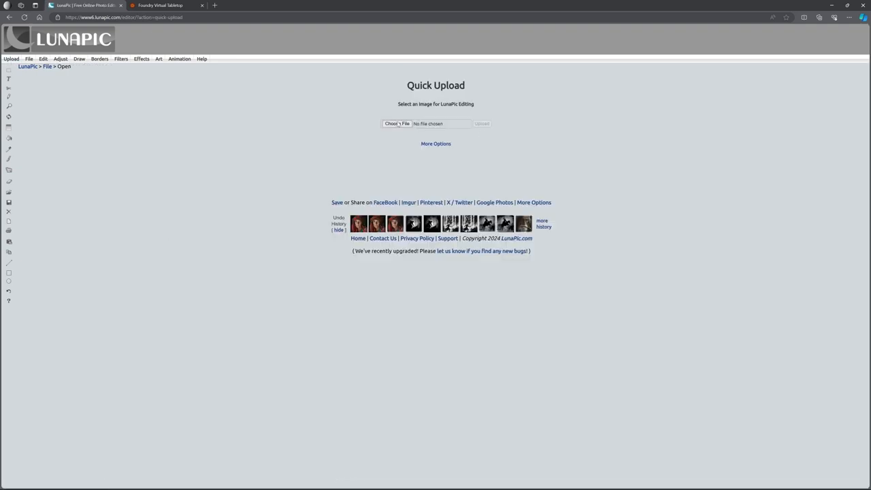
# Upload the three children portrait PNG from the scene images folder into LunaPic.
pyautogui.click(398, 123)
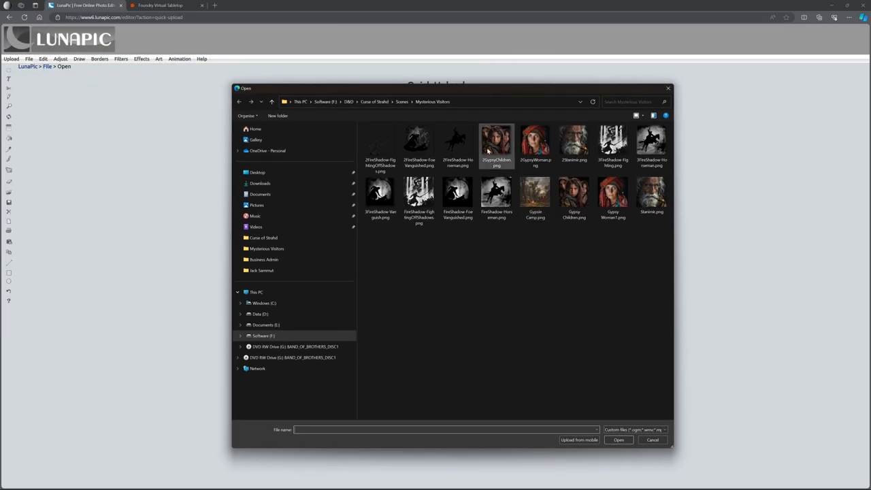
pyautogui.click(495, 142)
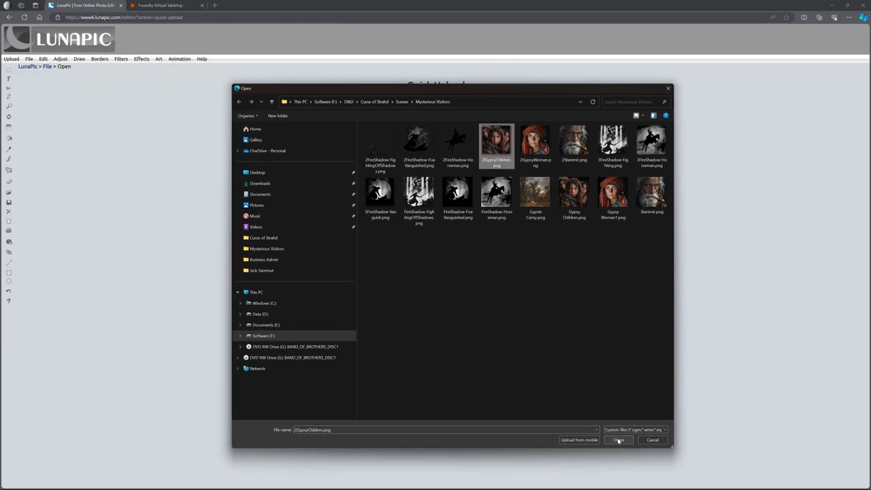
pyautogui.click(618, 440)
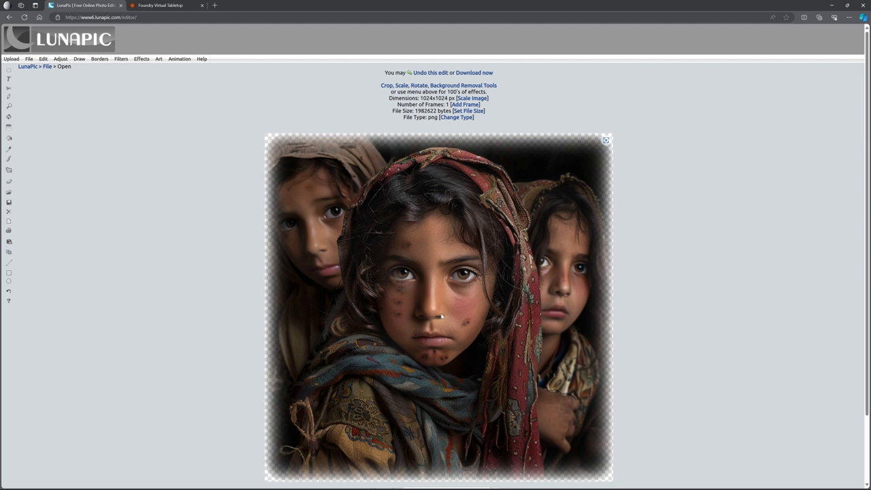
pyautogui.moveTo(263, 148)
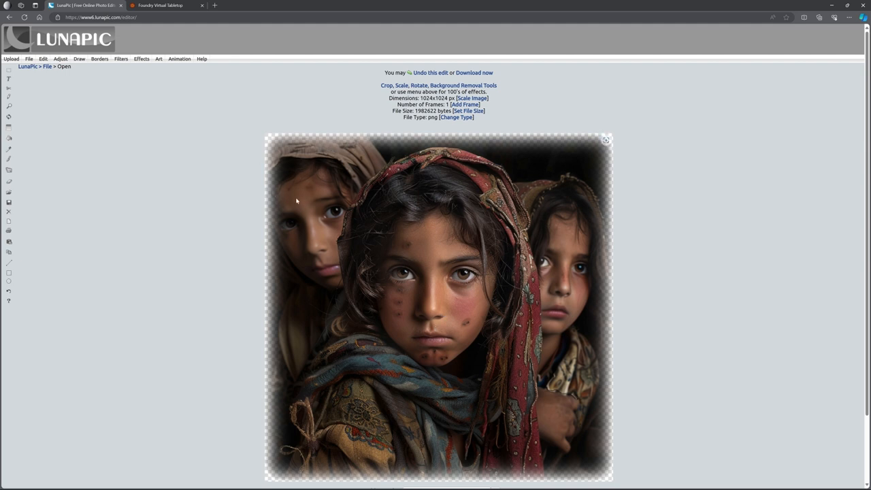
# Apply the Blurred Border effect from the Borders menu to the children portrait.
pyautogui.click(99, 59)
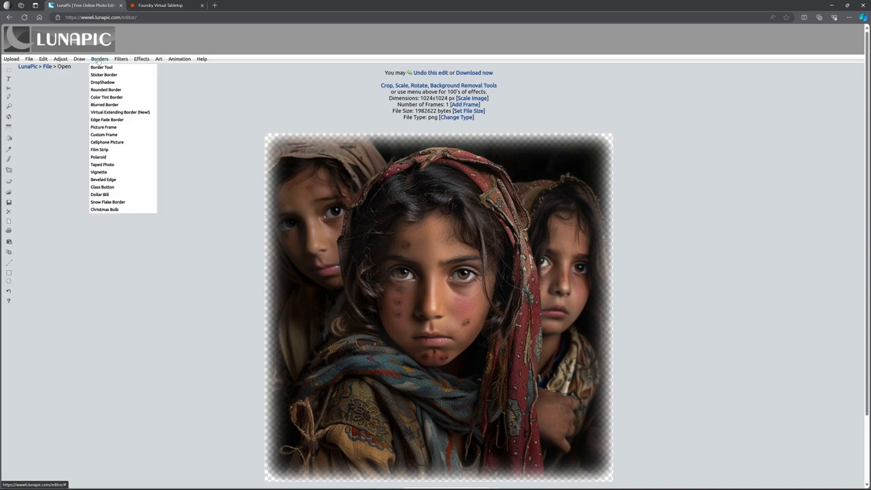
pyautogui.moveTo(103, 103)
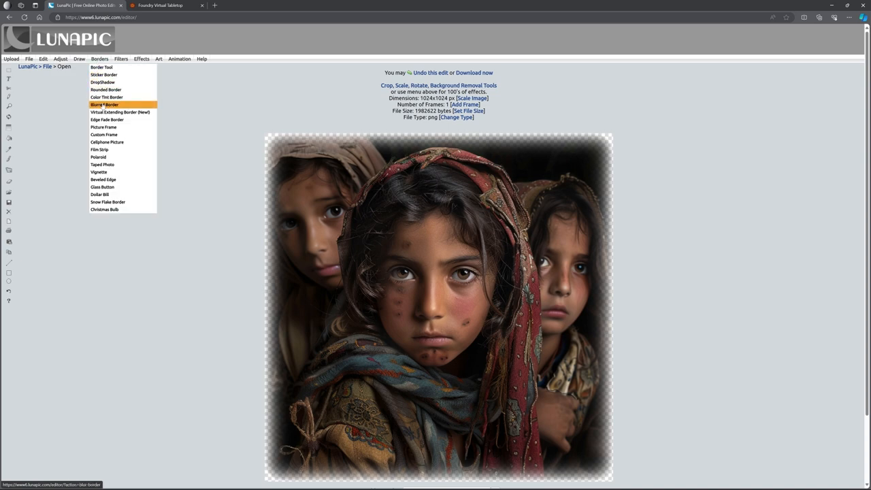
pyautogui.click(103, 104)
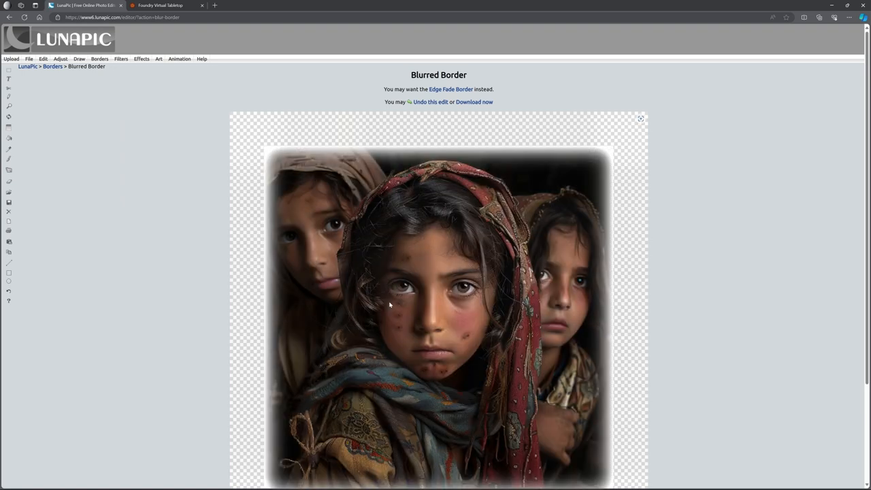
pyautogui.moveTo(566, 179)
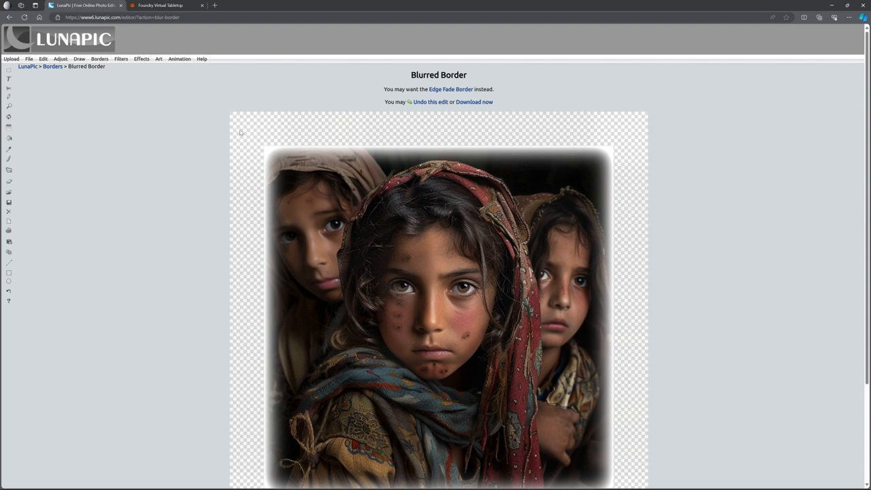
pyautogui.moveTo(599, 174)
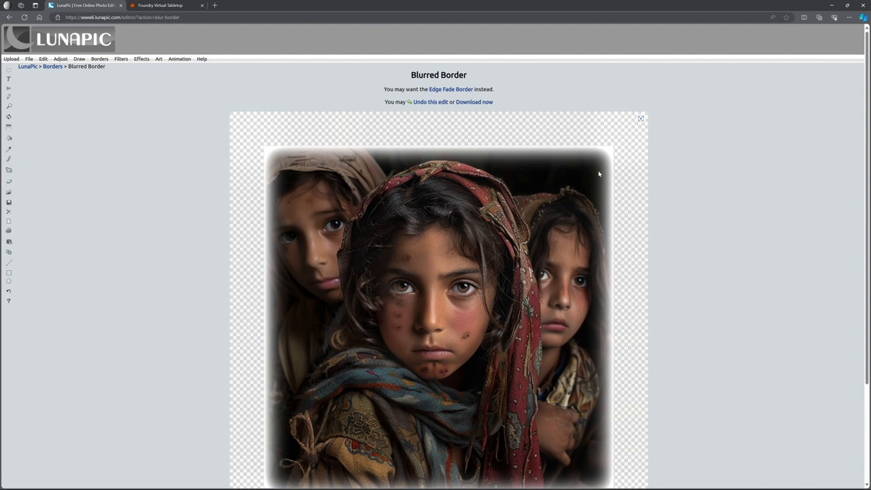
pyautogui.moveTo(601, 199)
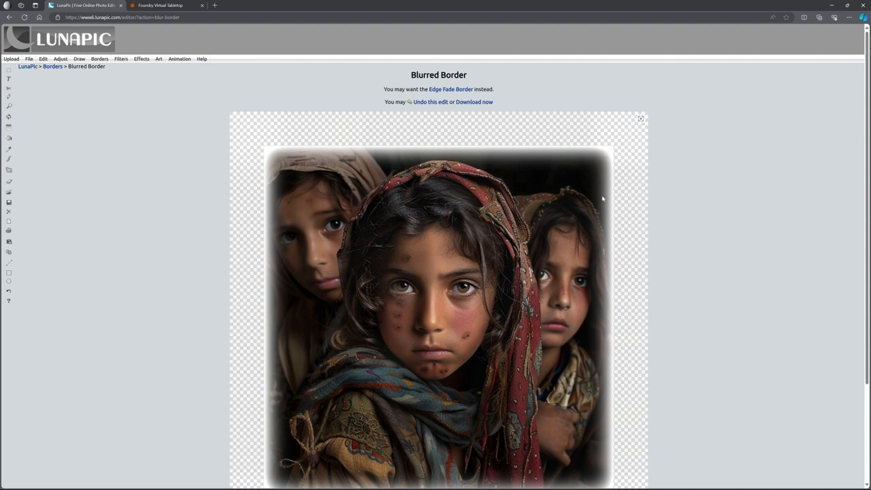
pyautogui.moveTo(275, 315)
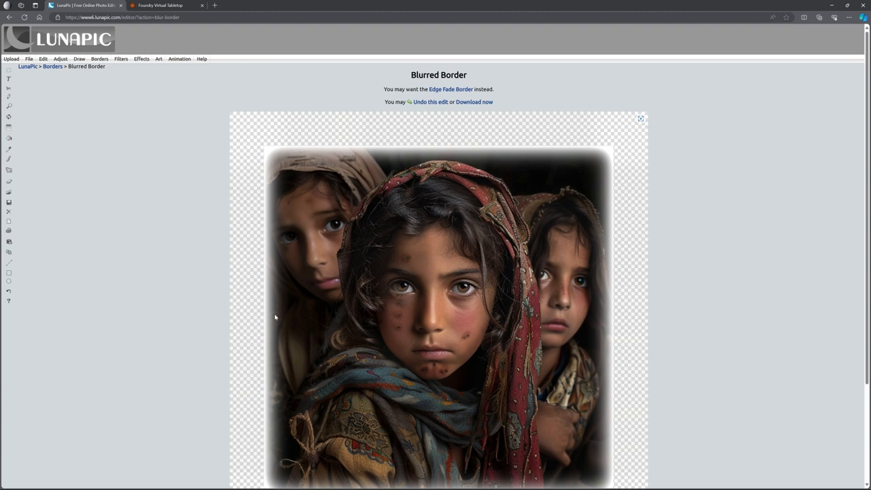
pyautogui.moveTo(477, 262)
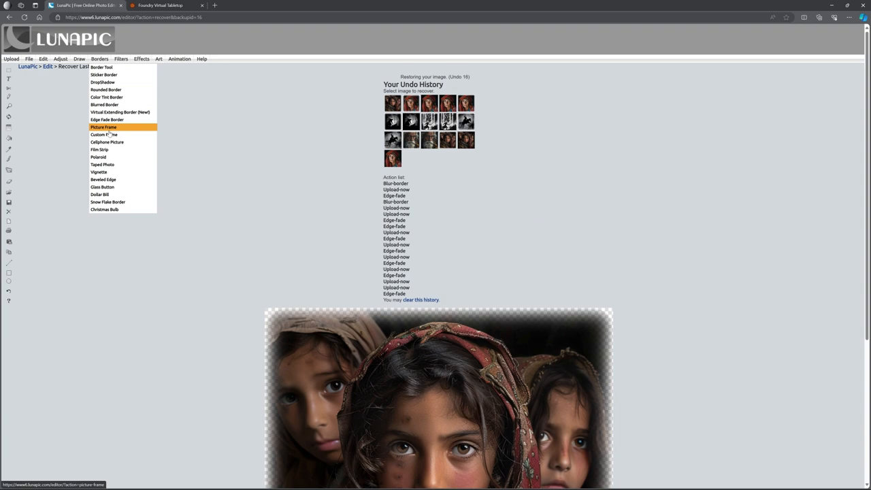
pyautogui.moveTo(106, 119)
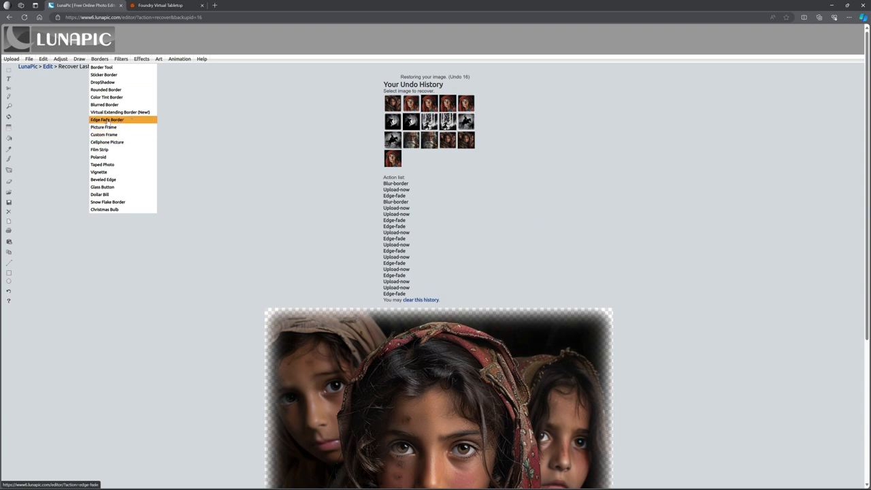
# Apply an Edge Fade Border with Transparent colour and border size 100.
pyautogui.click(106, 120)
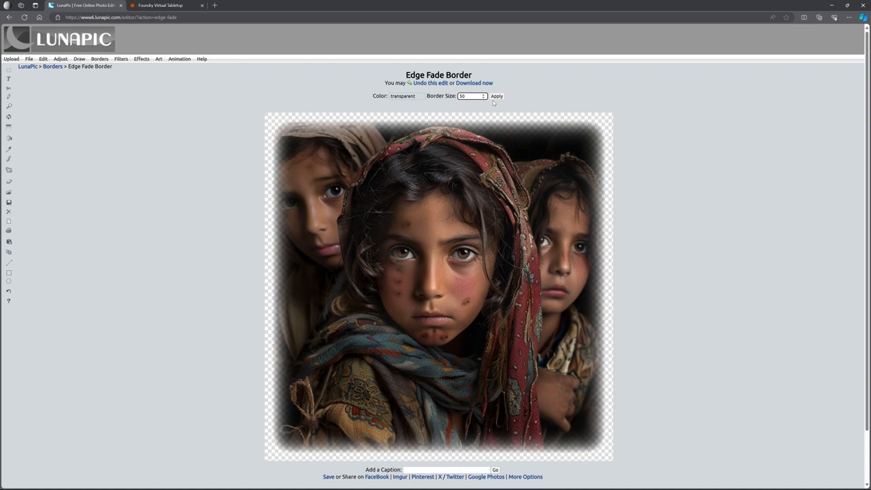
pyautogui.click(495, 96)
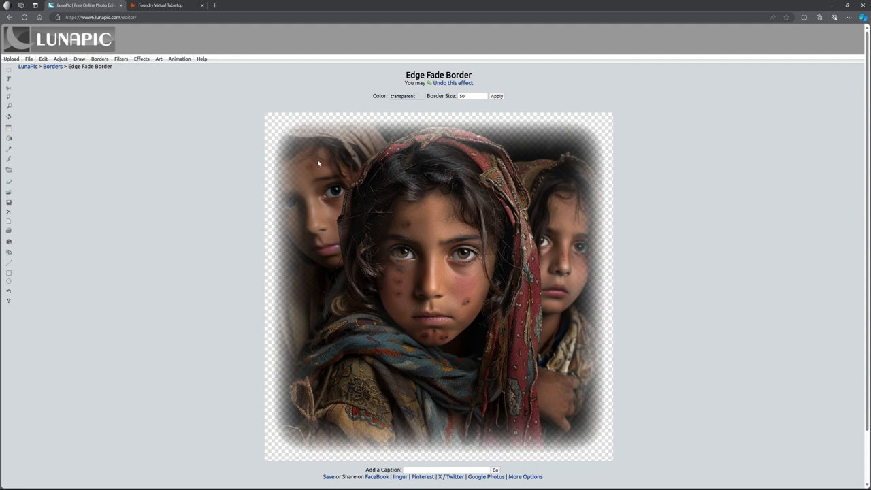
pyautogui.moveTo(582, 367)
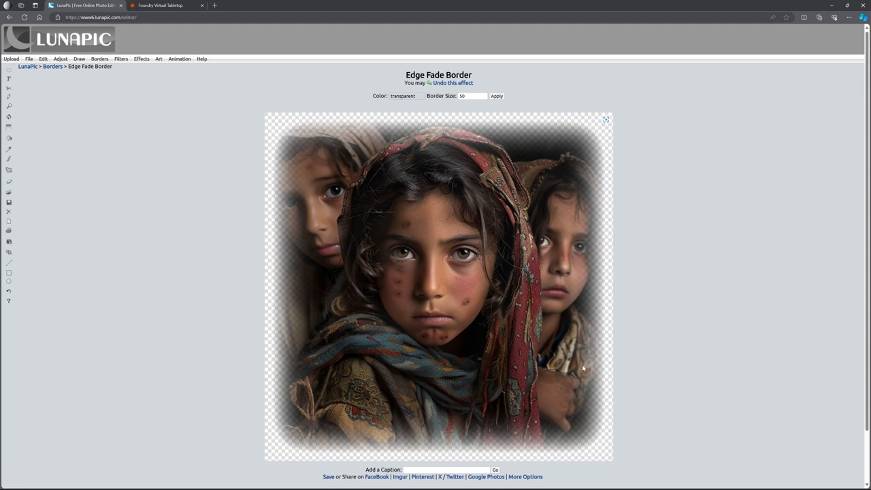
pyautogui.moveTo(400, 436)
pyautogui.write('80')
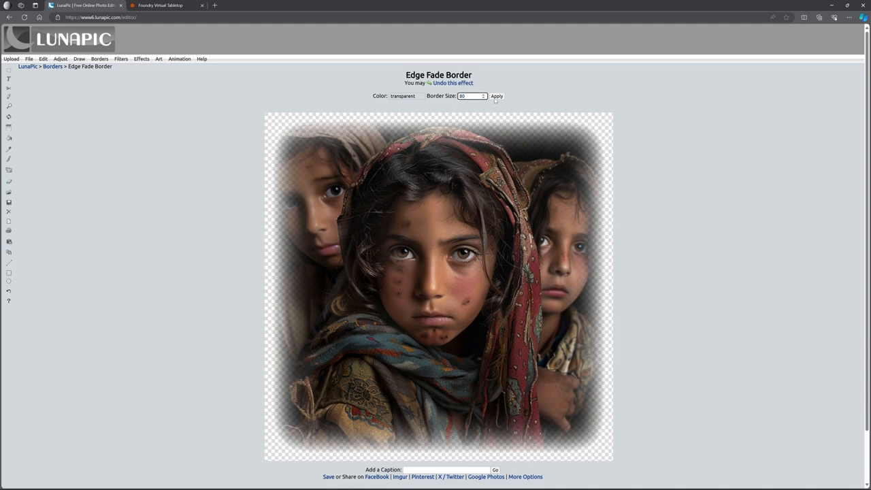
pyautogui.click(497, 95)
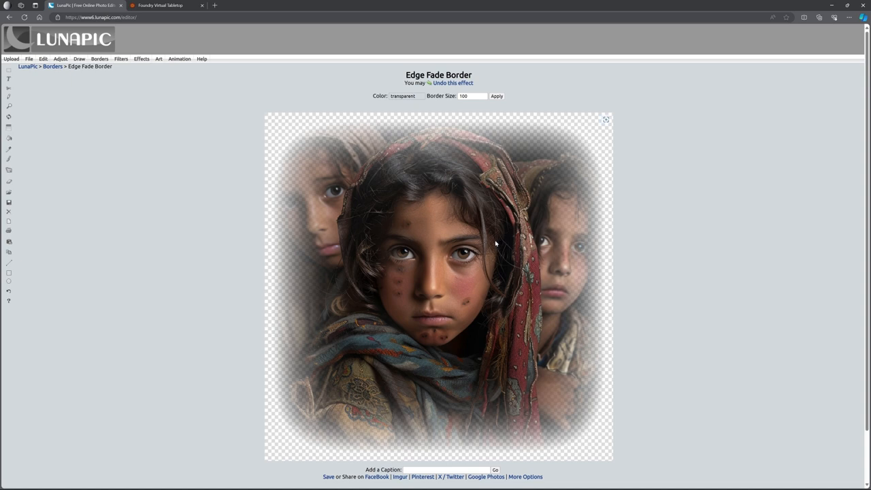
# Open the Mysterious Visitors Original scene and drop the woman's portrait over the upper-left forest.
pyautogui.click(160, 5)
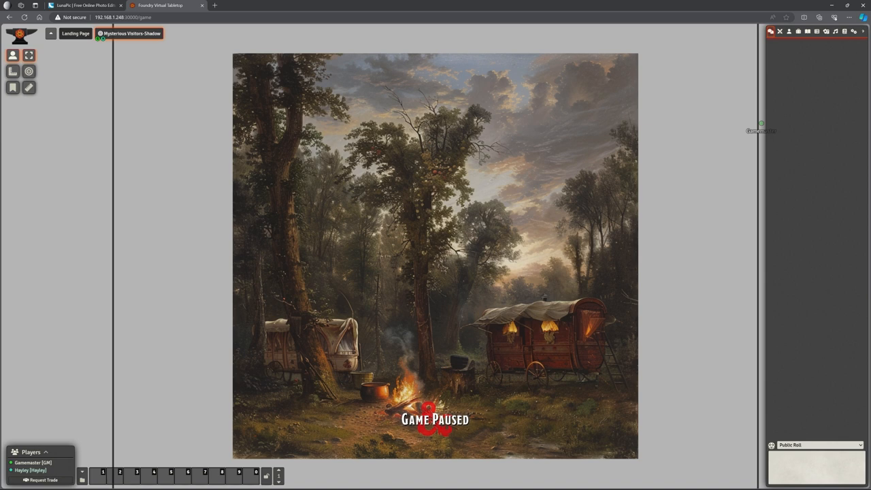
pyautogui.click(130, 33)
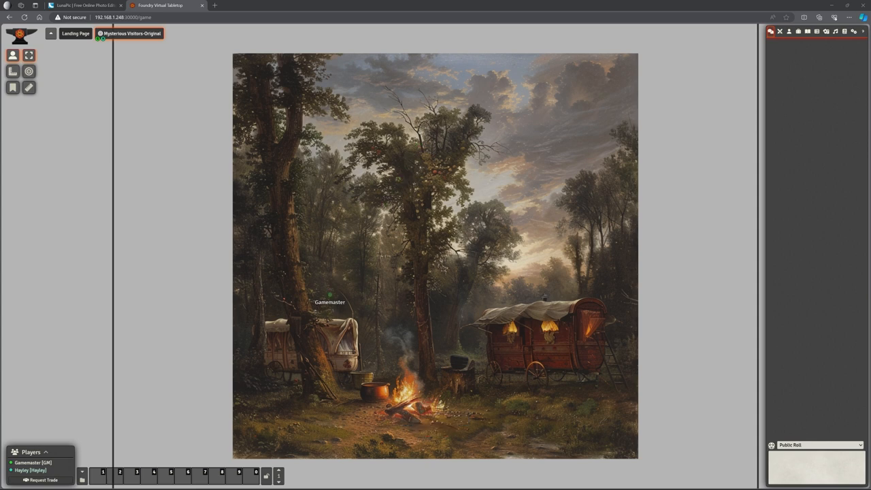
pyautogui.moveTo(329, 294); pyautogui.dragTo(179, 109)
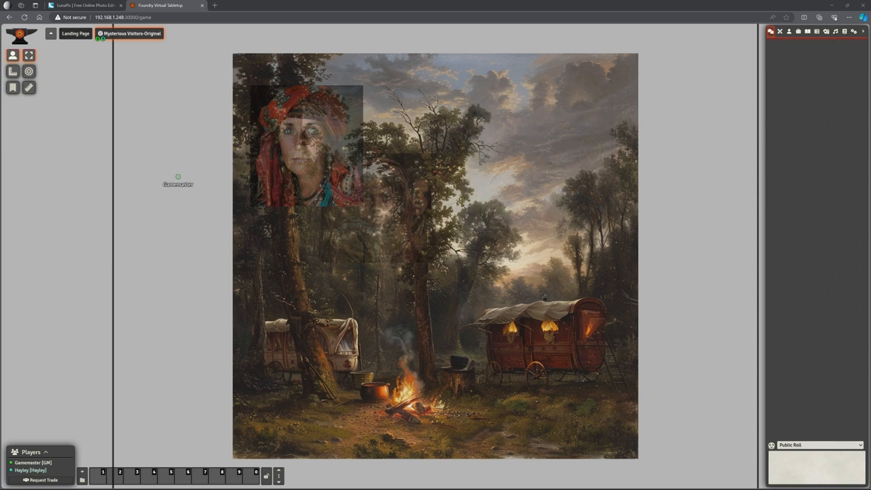
pyautogui.moveTo(177, 178); pyautogui.dragTo(175, 112)
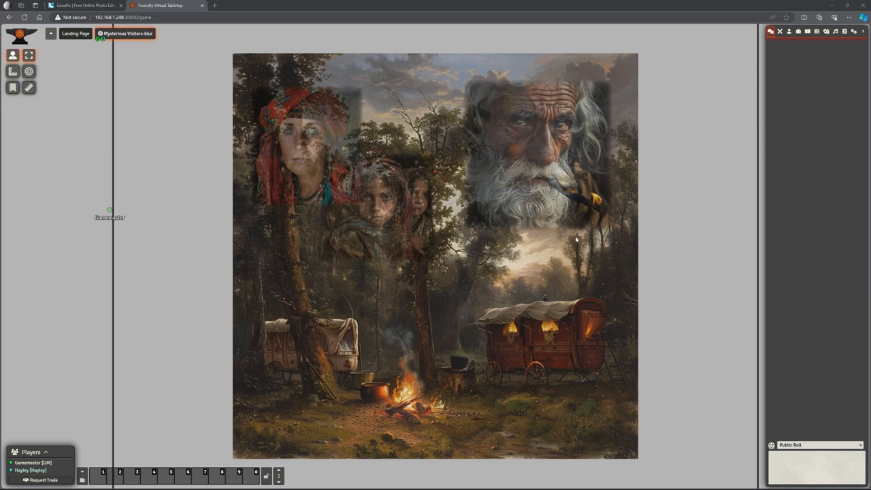
pyautogui.moveTo(435, 188)
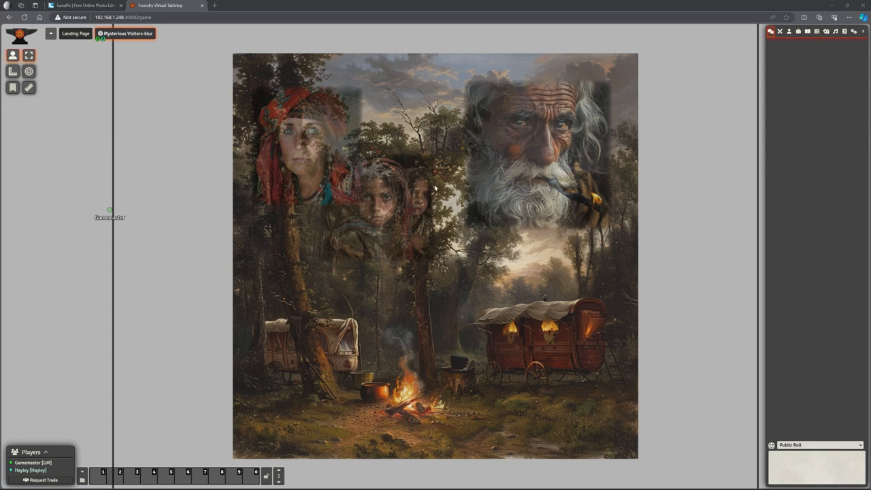
pyautogui.moveTo(436, 188)
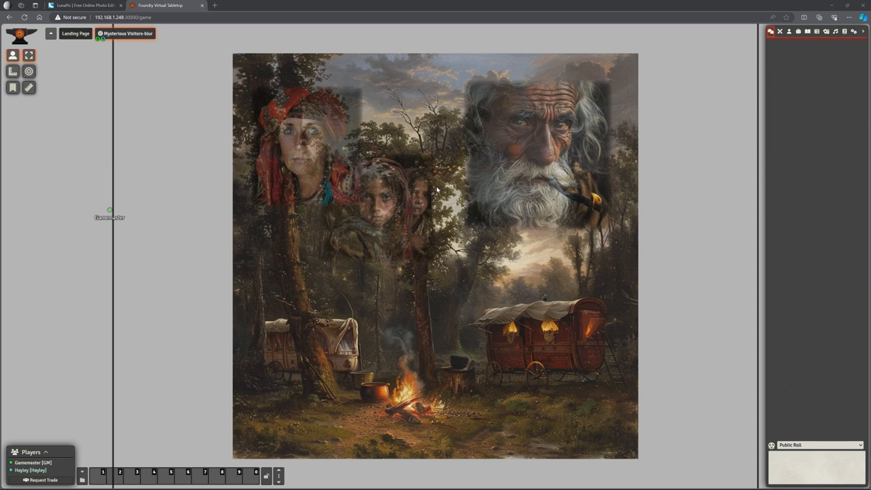
pyautogui.moveTo(504, 194)
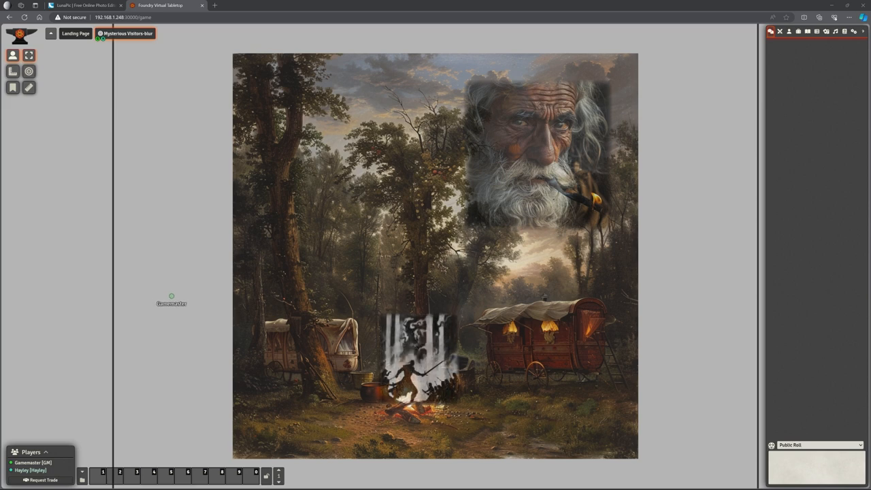
# Place the hard-edged rider picture by the campfire, then view the Mysterious Visitors Shadow scene.
pyautogui.moveTo(172, 302); pyautogui.dragTo(109, 351)
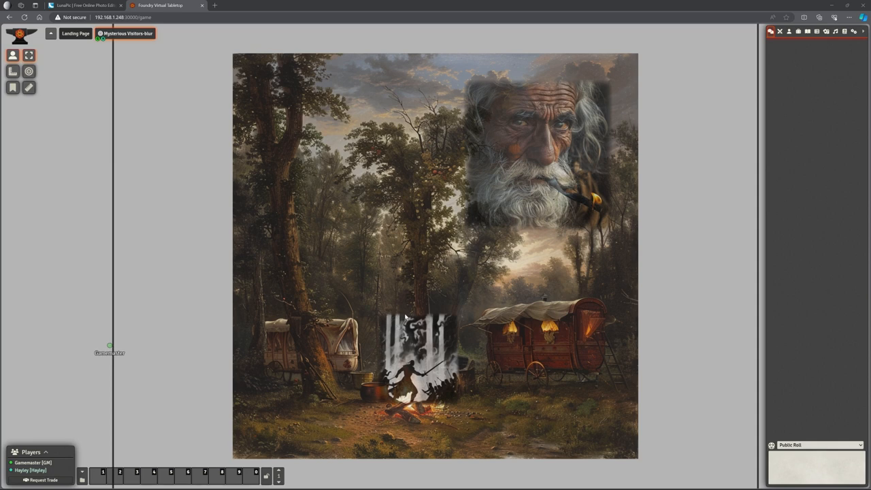
pyautogui.moveTo(471, 359)
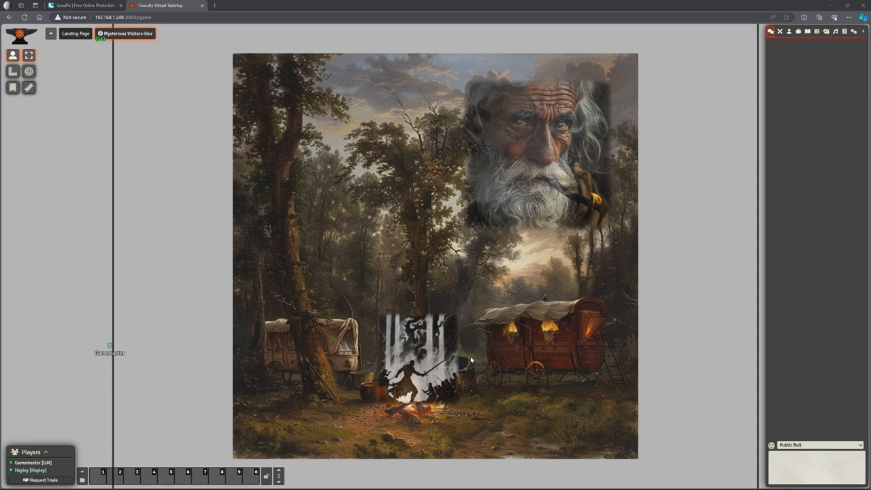
pyautogui.moveTo(473, 359)
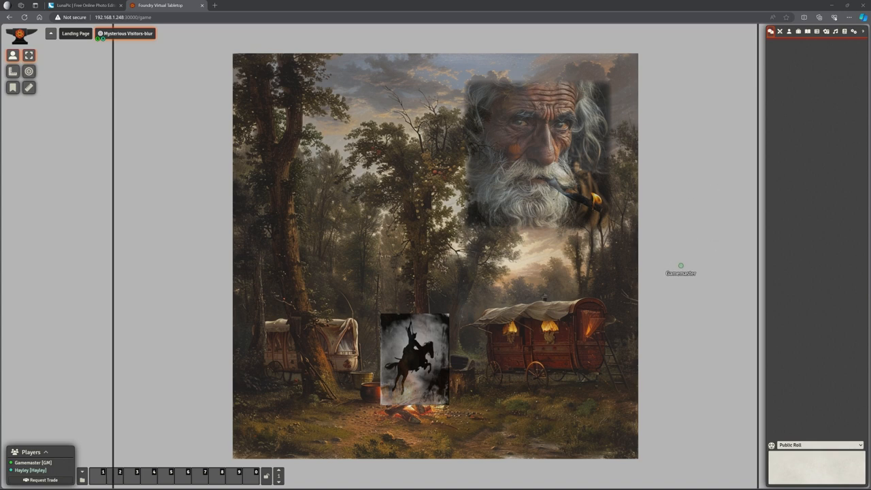
pyautogui.click(129, 33)
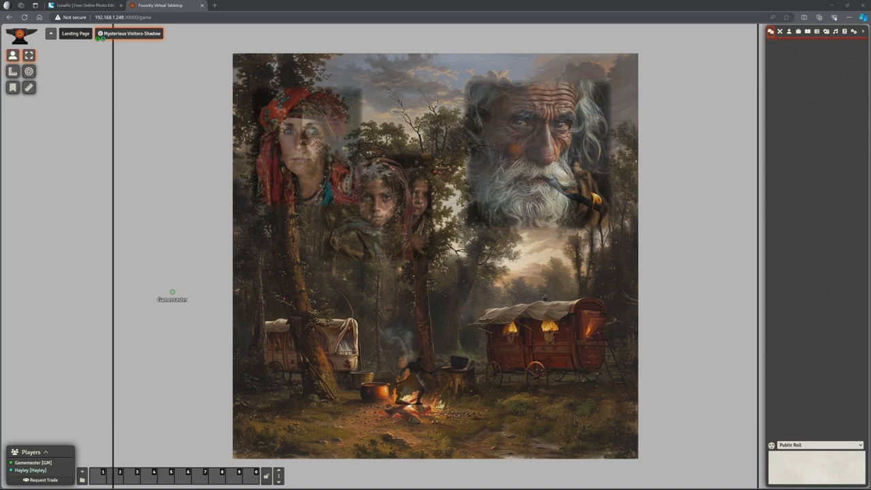
# Nudge the view of the Mysterious Visitors Shadow scene to inspect how faded portraits blend in.
pyautogui.moveTo(171, 296); pyautogui.dragTo(171, 338)
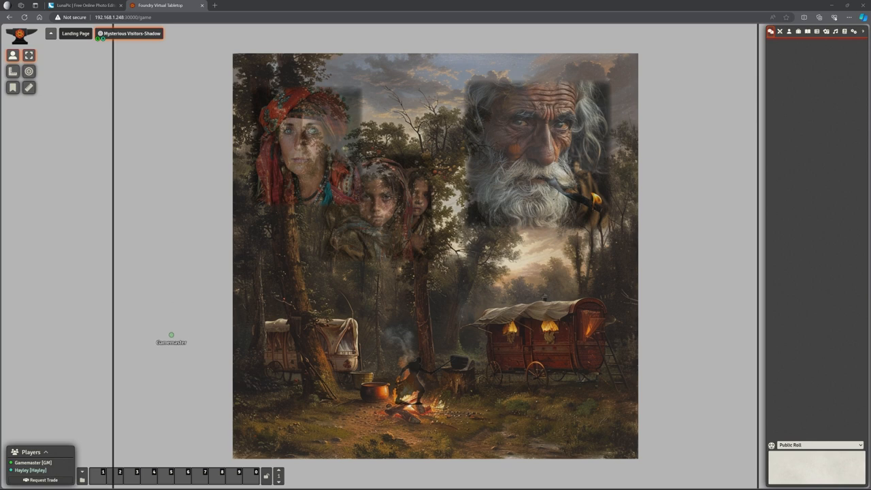